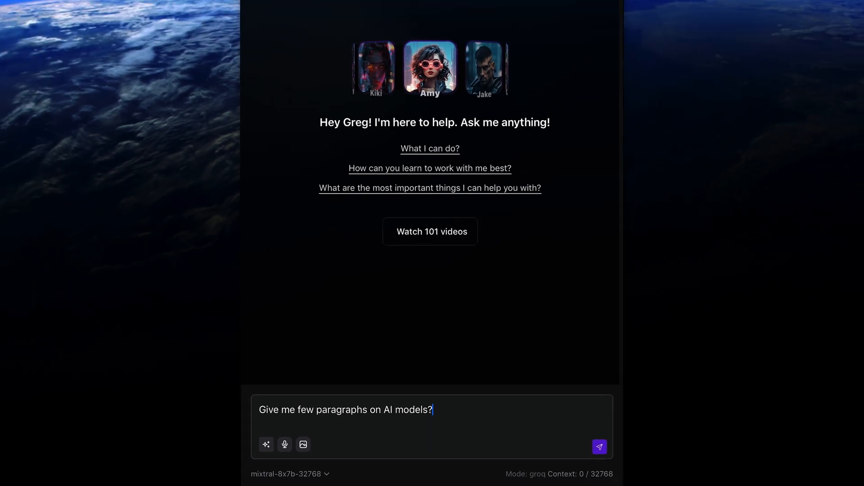
Send the AI models question and browse the Snippets settings list with hidden snippets shown
click(600, 448)
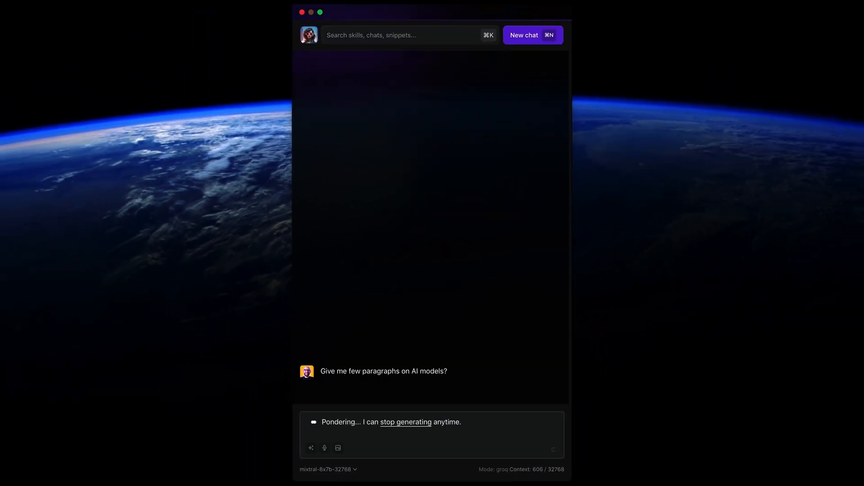
click(327, 469)
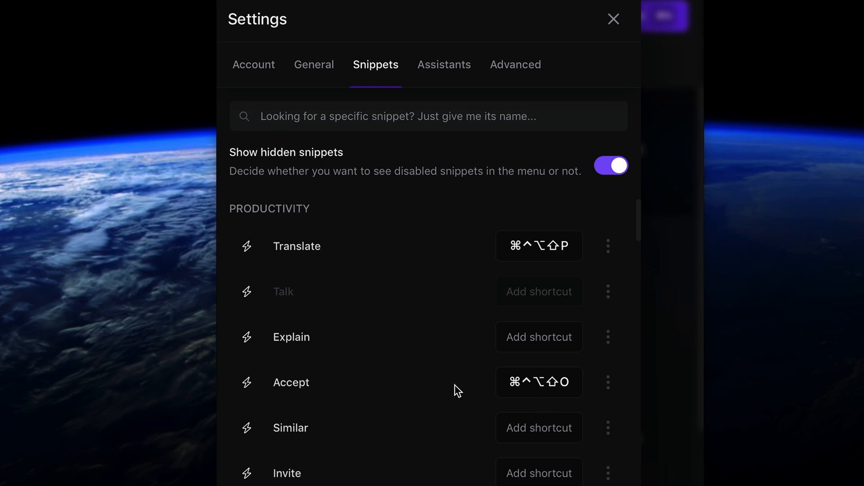
scroll(down, 3)
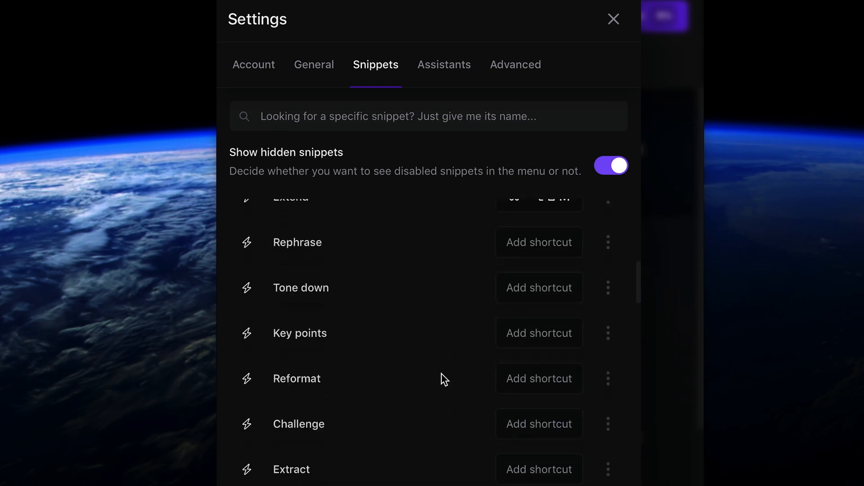
scroll(down, 3)
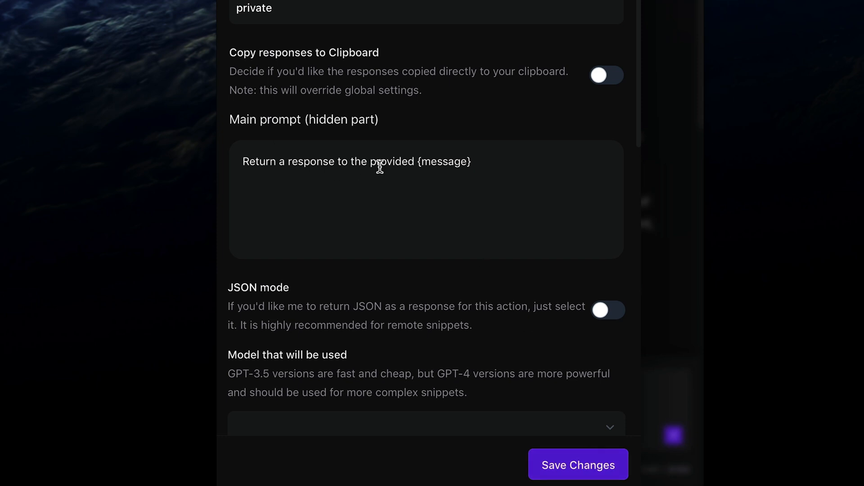
Review the snippet's hidden main prompt, then return to a fresh gpt-4 chat
click(426, 427)
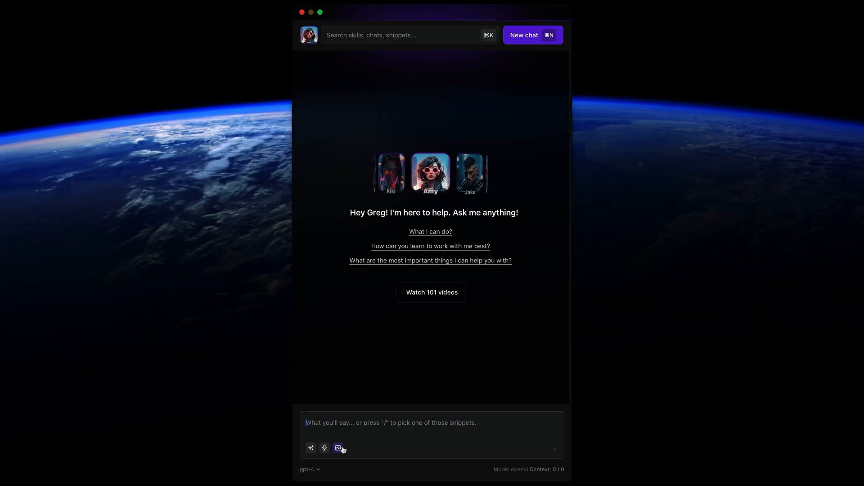
Generate a DALL-E image of a 'cute cat' and start a fresh chat
text(cute cat)
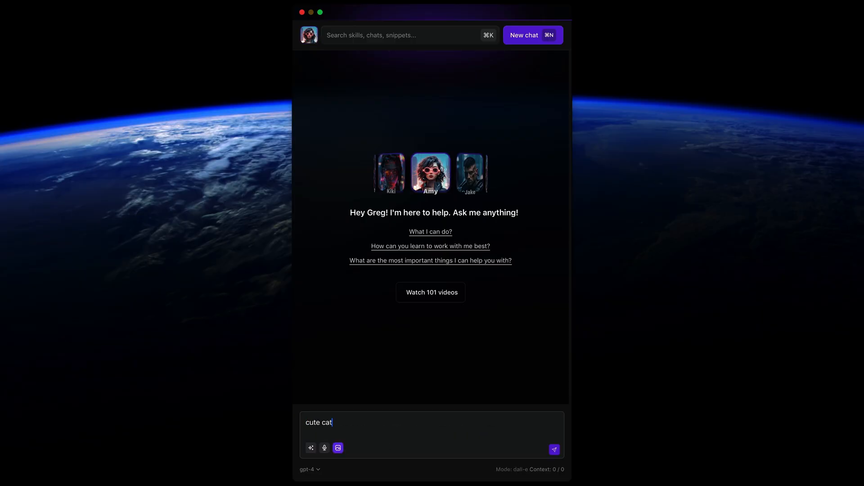
click(553, 450)
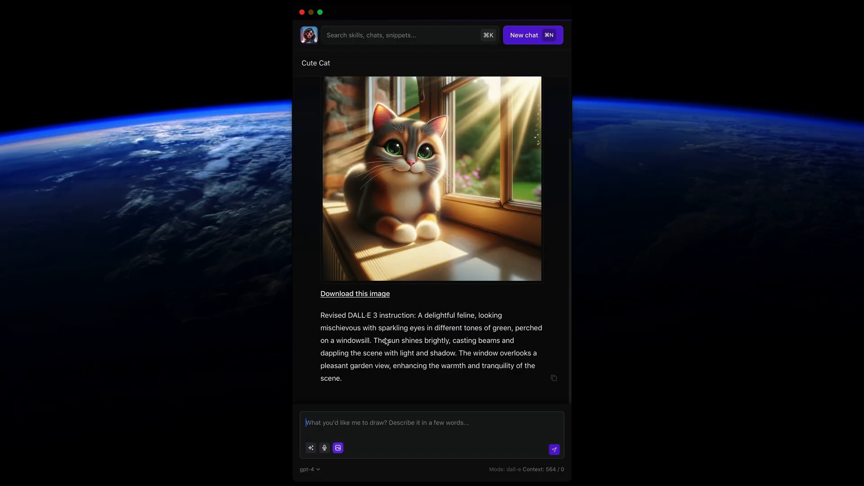
click(309, 35)
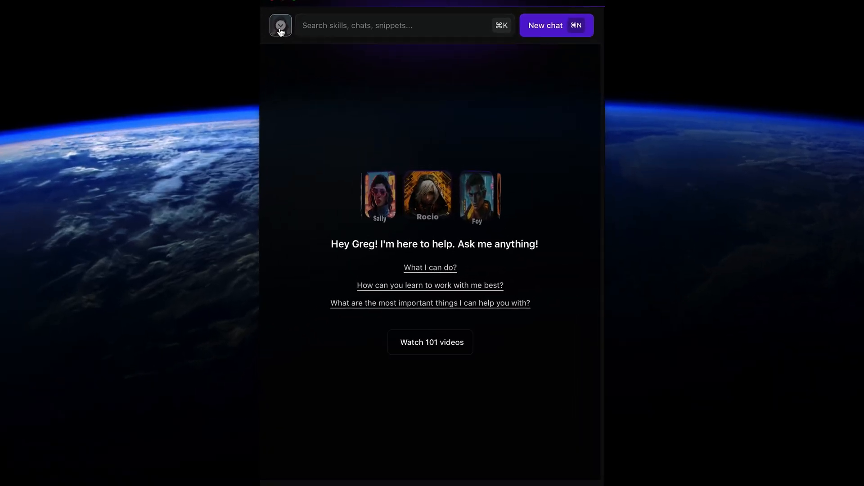
Switch to the Foy assistant and ask which project is being worked on
click(281, 26)
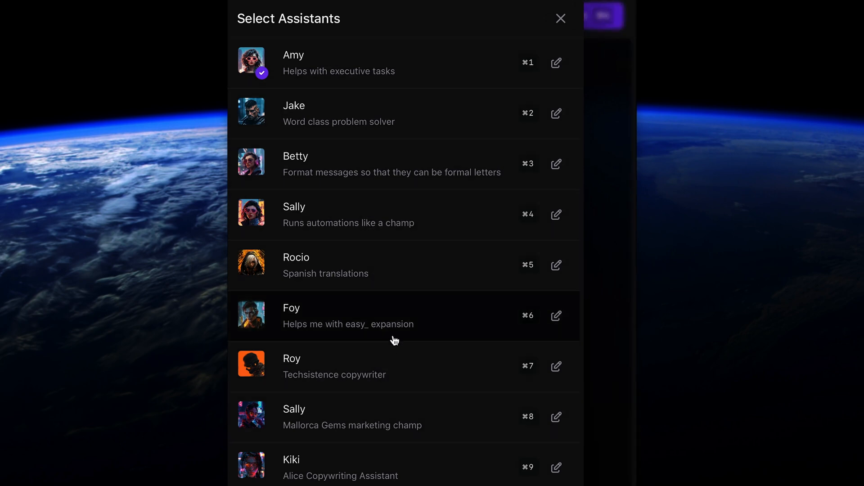
click(561, 18)
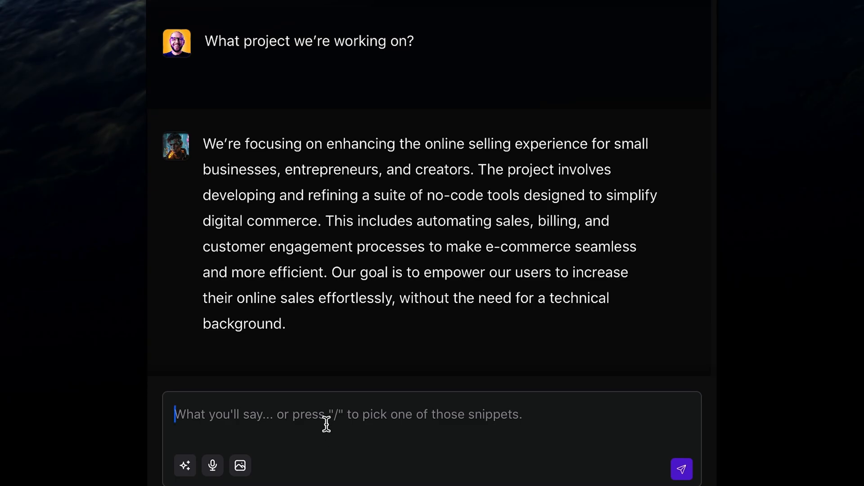